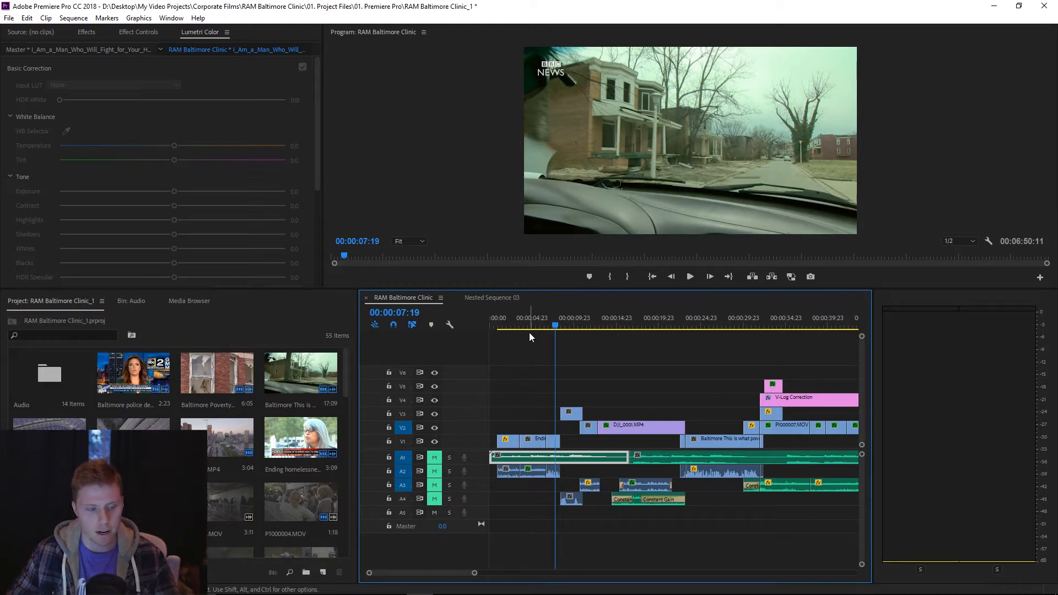
Scrub along the speech to locate the word 'help' near the end of the clip
click(586, 327)
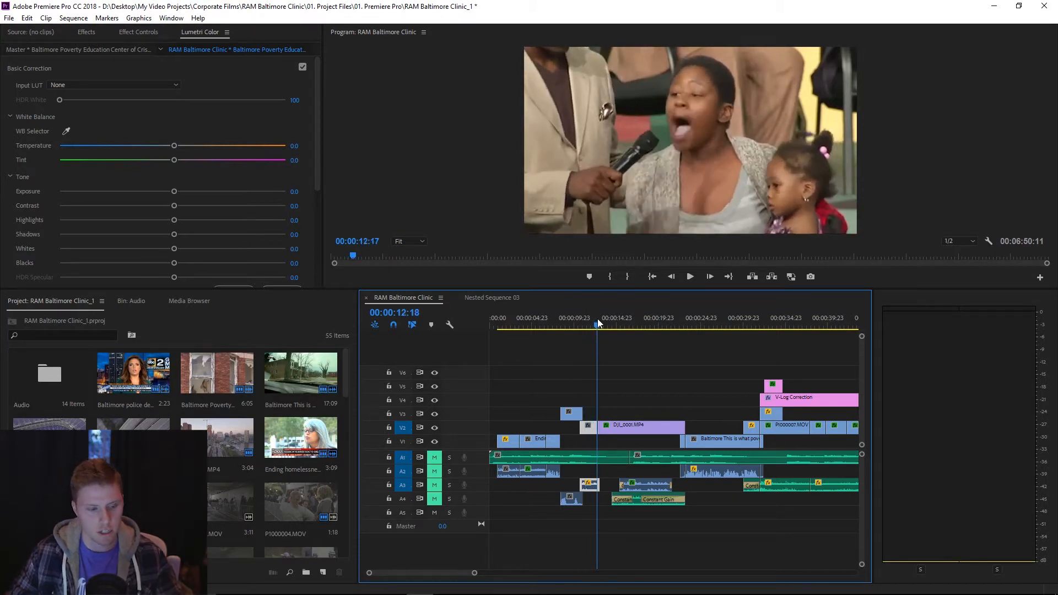
click(637, 325)
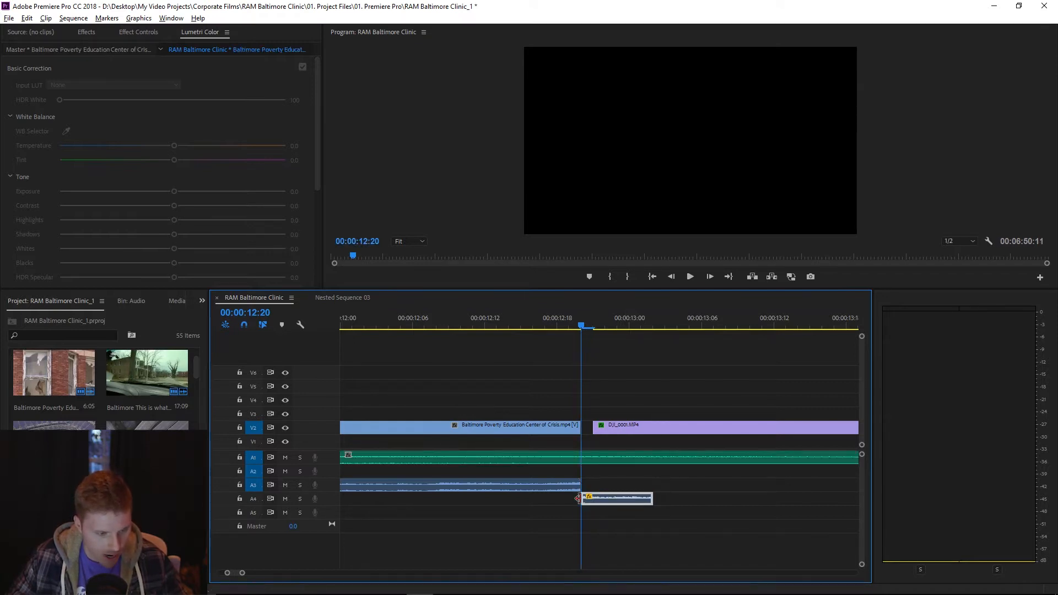
Extend the A4 word clip to start earlier and choose Nest… on it
drag(614, 498, 547, 498)
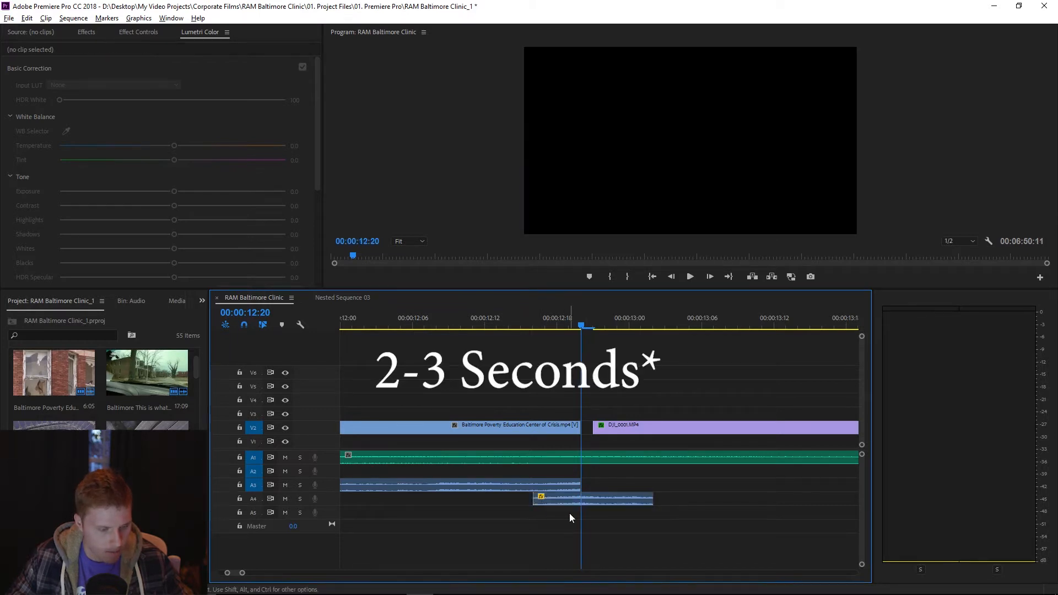
click(591, 498)
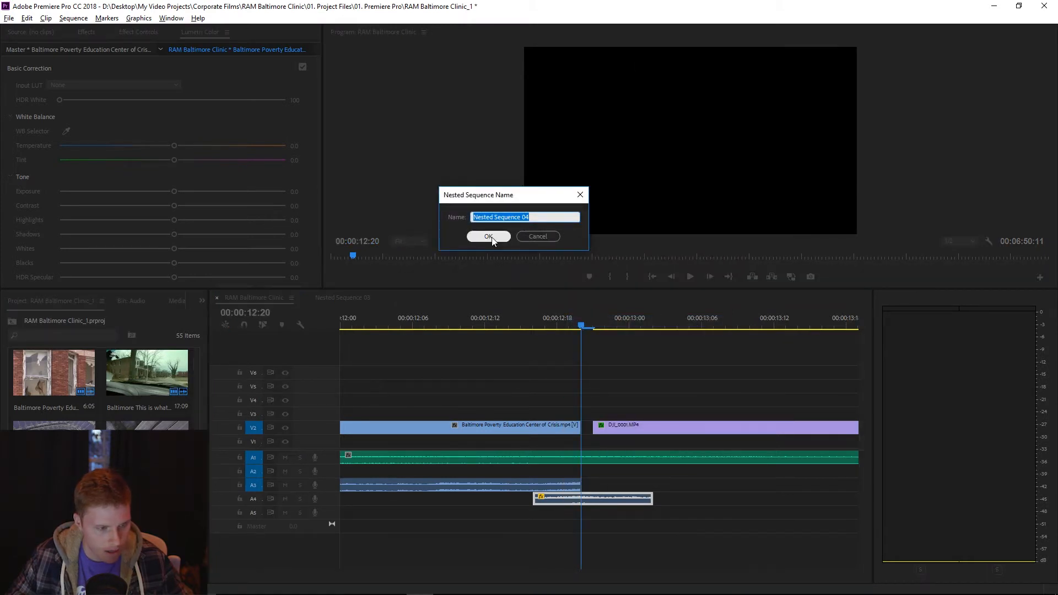
Accept the name Nested Sequence 04 for the nested word clip
click(488, 235)
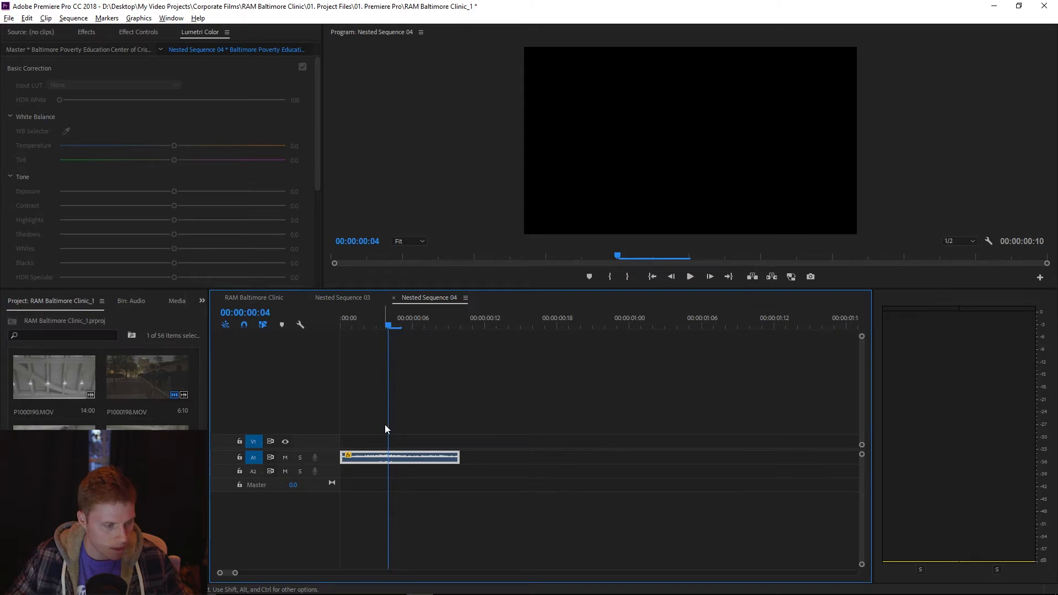
mouse_move(383, 458)
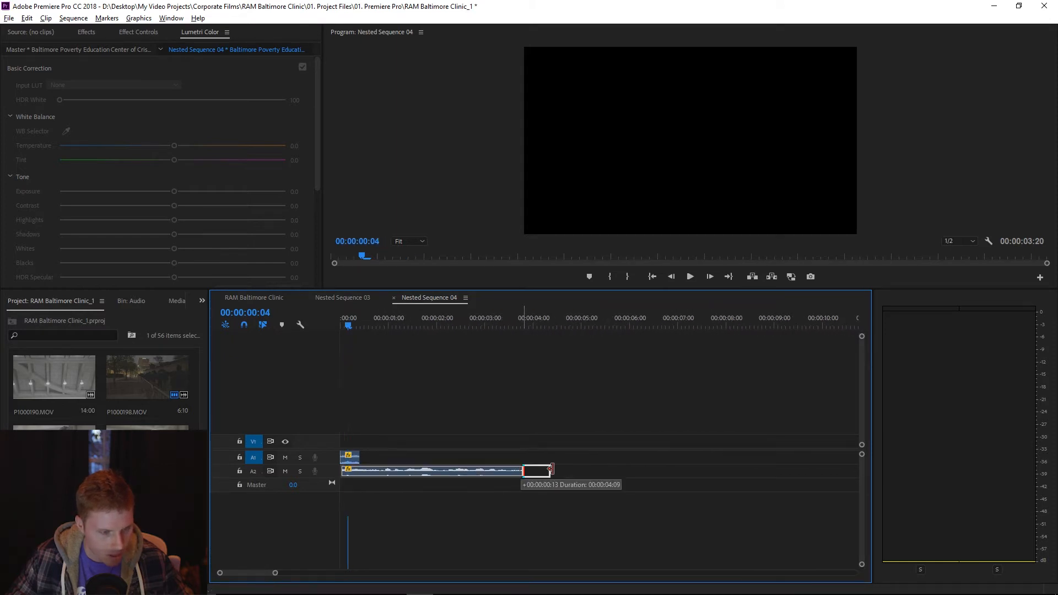
Lengthen the A2 audio clip by about four seconds inside Nested Sequence 04
drag(552, 470, 644, 471)
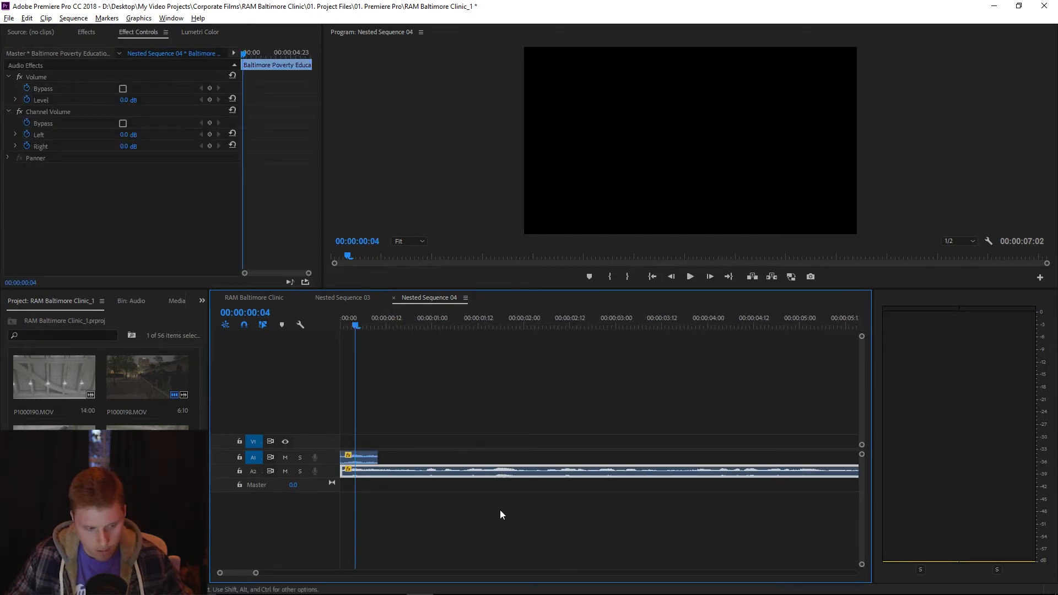
mouse_move(472, 483)
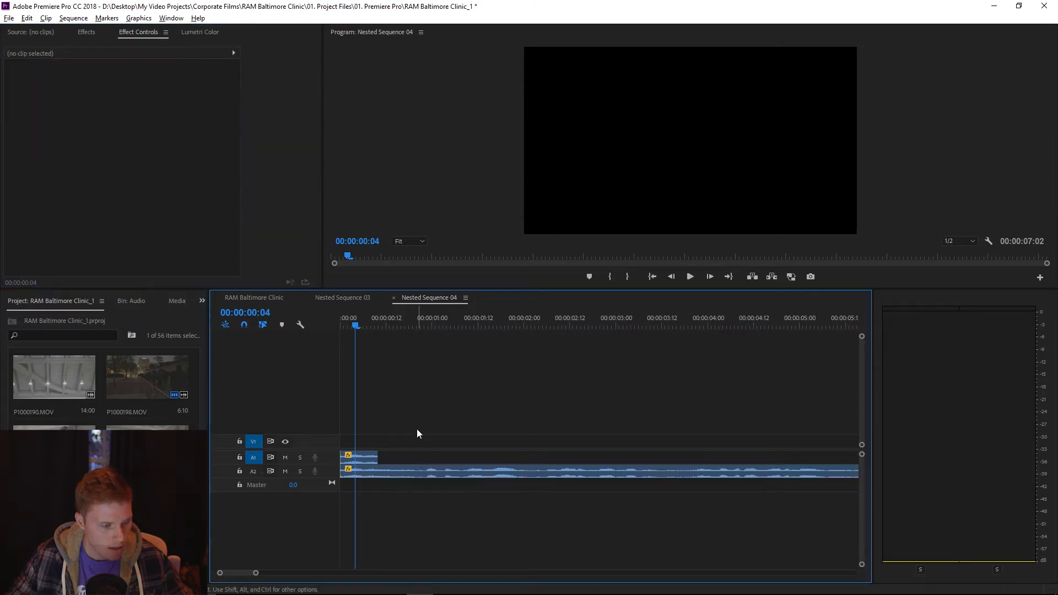
click(690, 276)
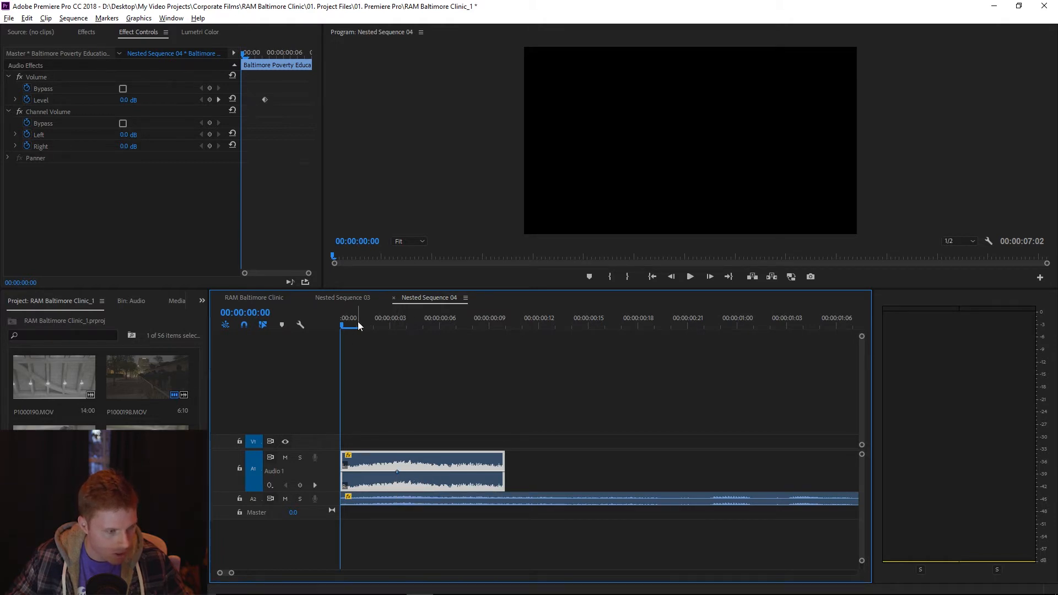
Keyframe the word's Volume Level down to -∞ dB, then return to RAM Baltimore Clinic
click(521, 323)
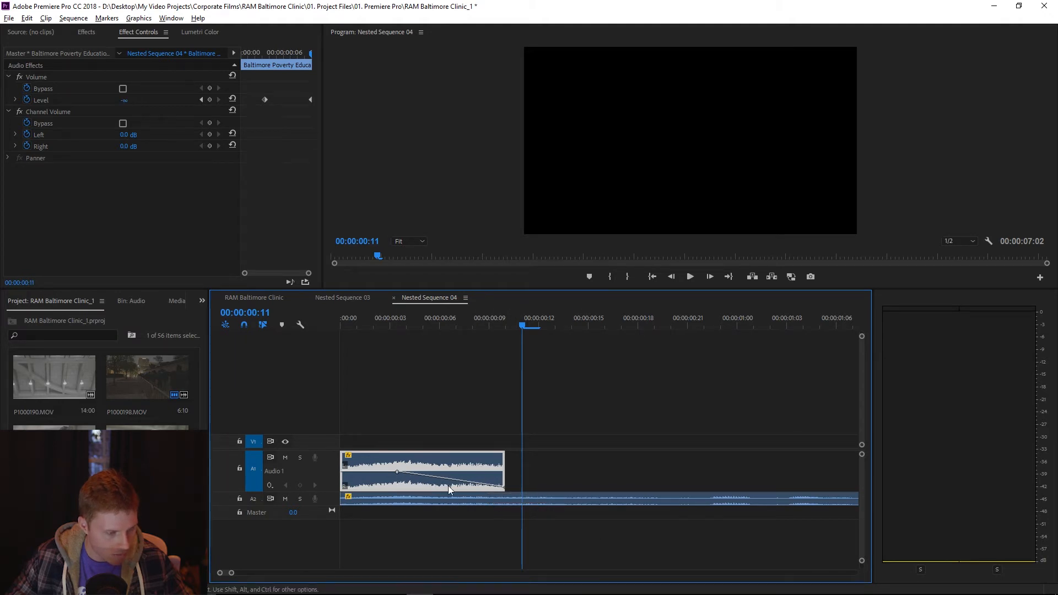
click(254, 298)
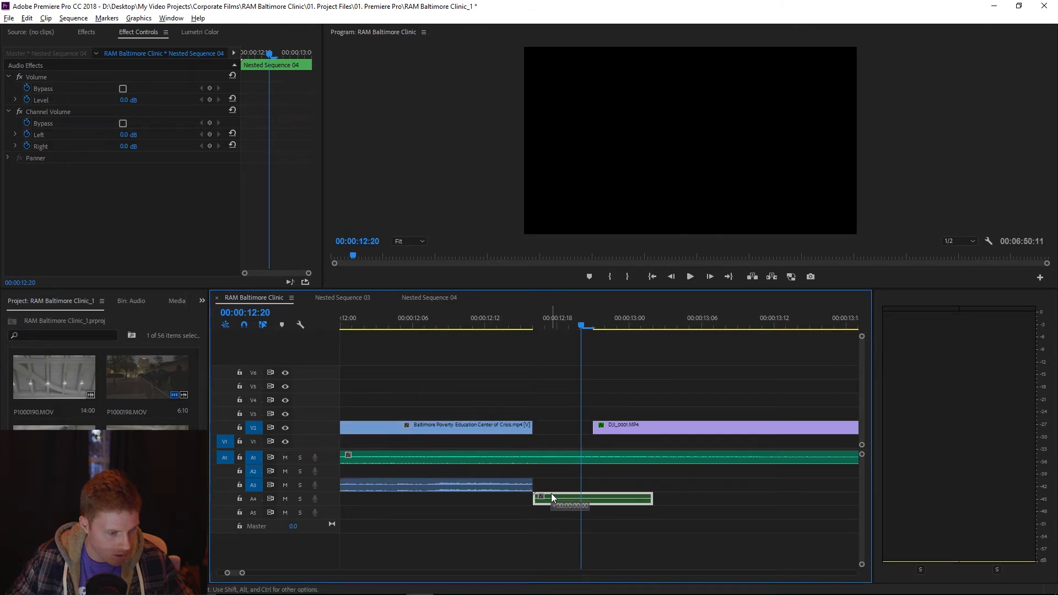
Move the nested clip onto A3 after the speech and apply Convolution Reverb to it
drag(593, 498, 593, 485)
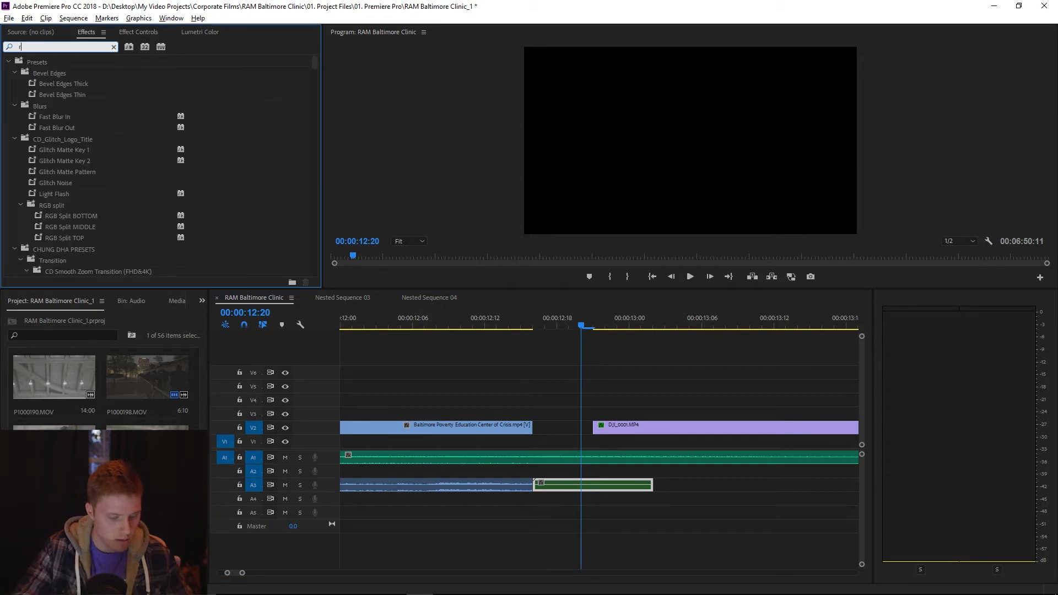
text(reverb)
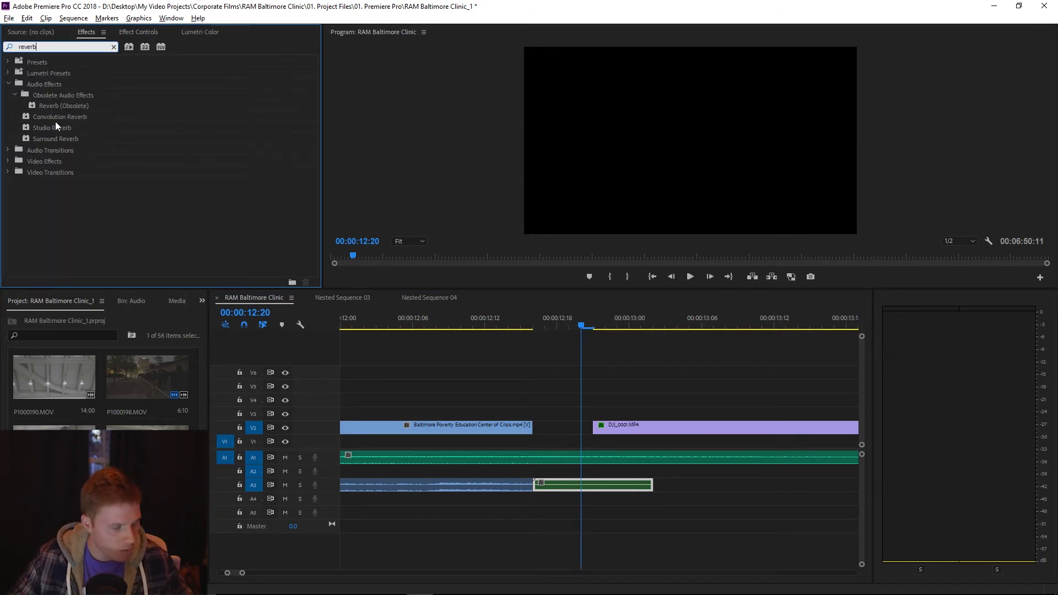
mouse_move(66, 140)
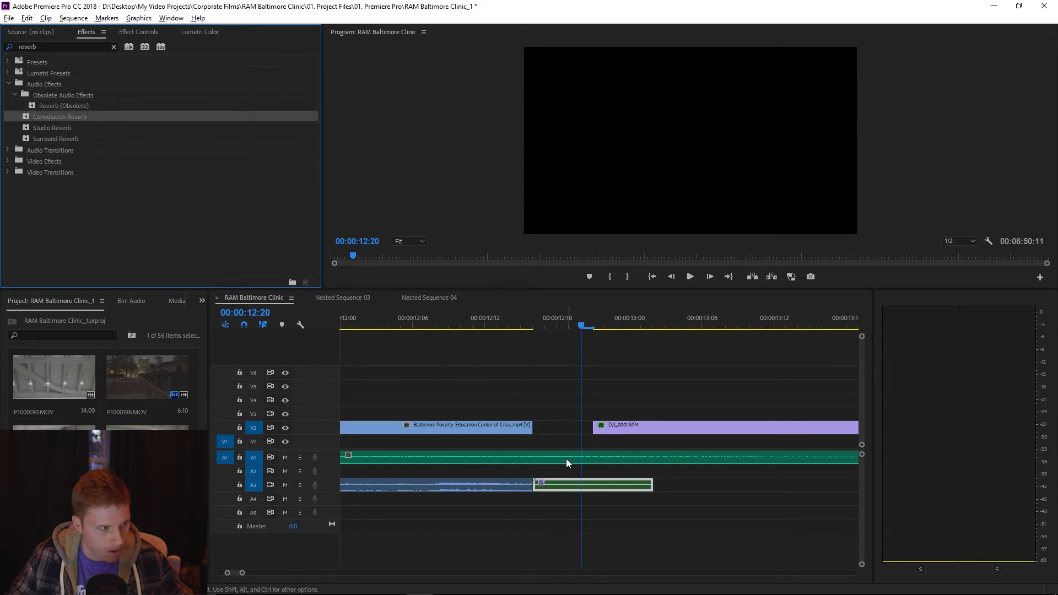
click(138, 32)
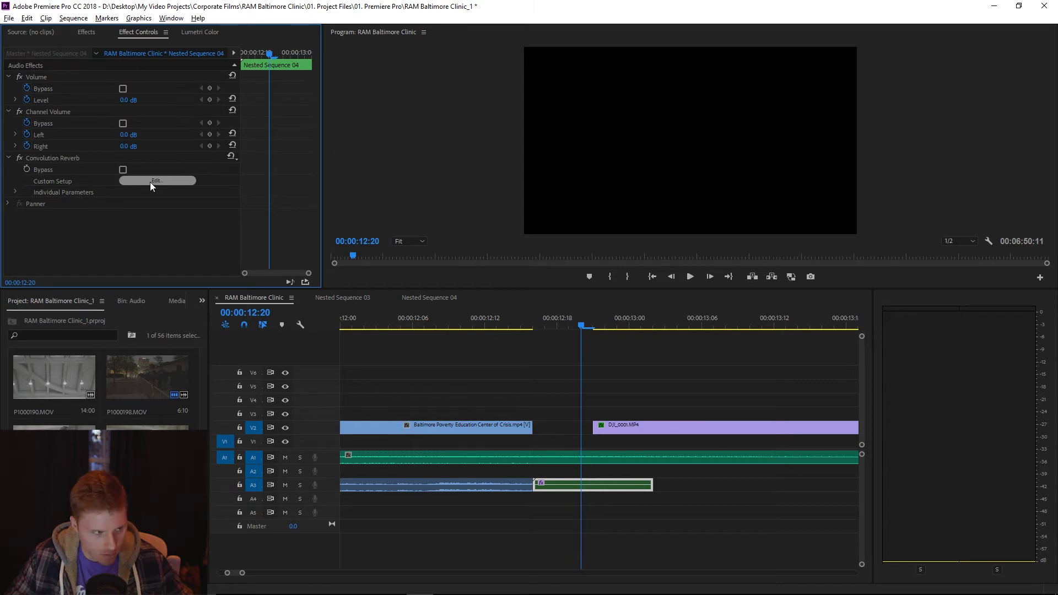
Audition Lecture Hall, then settle on the Endless Tunnel impulse for Convolution Reverb
click(156, 180)
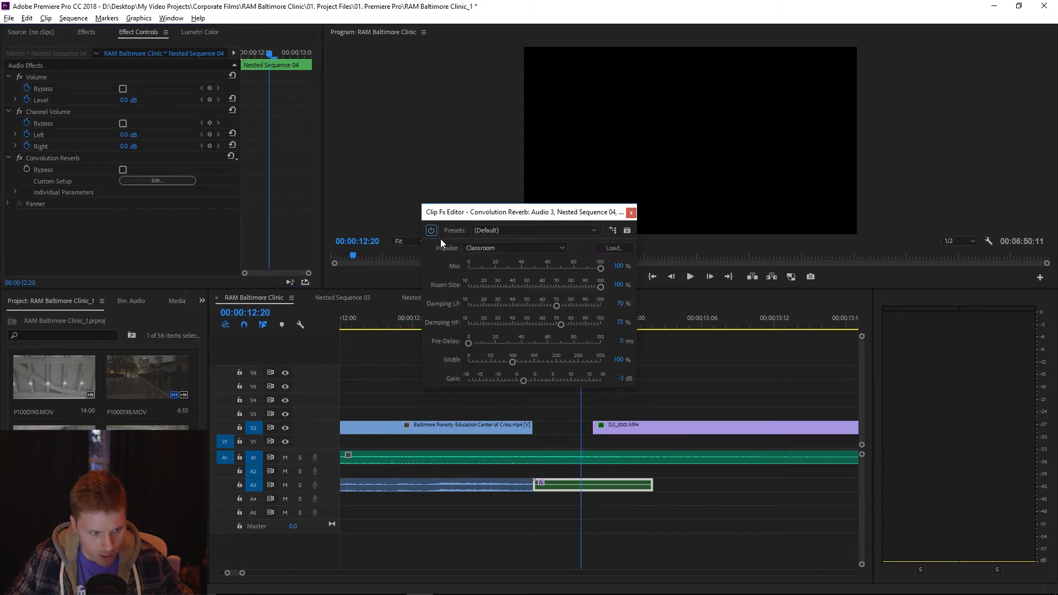
click(516, 248)
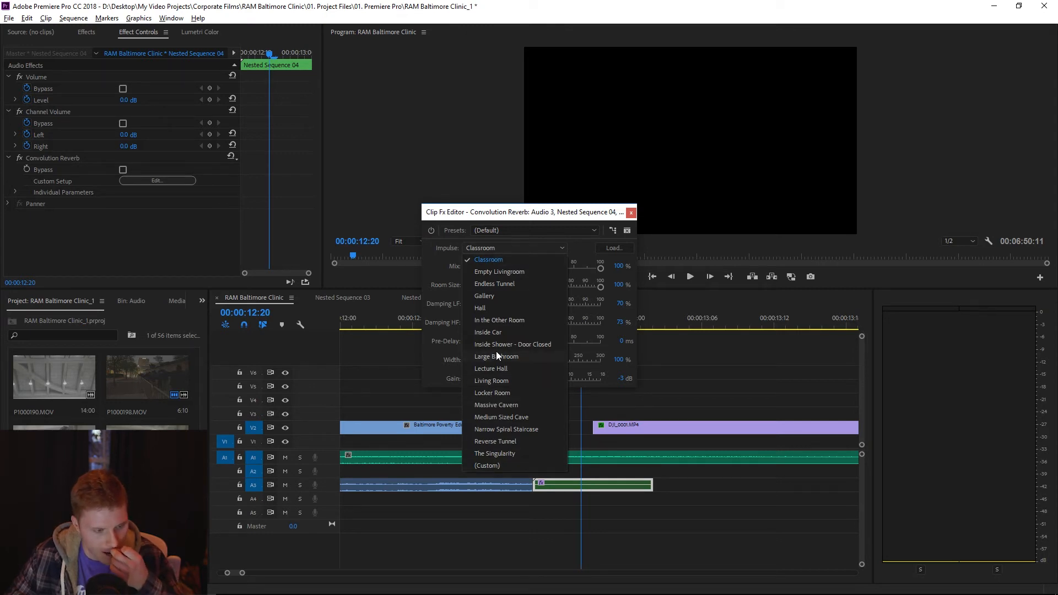
mouse_move(502, 293)
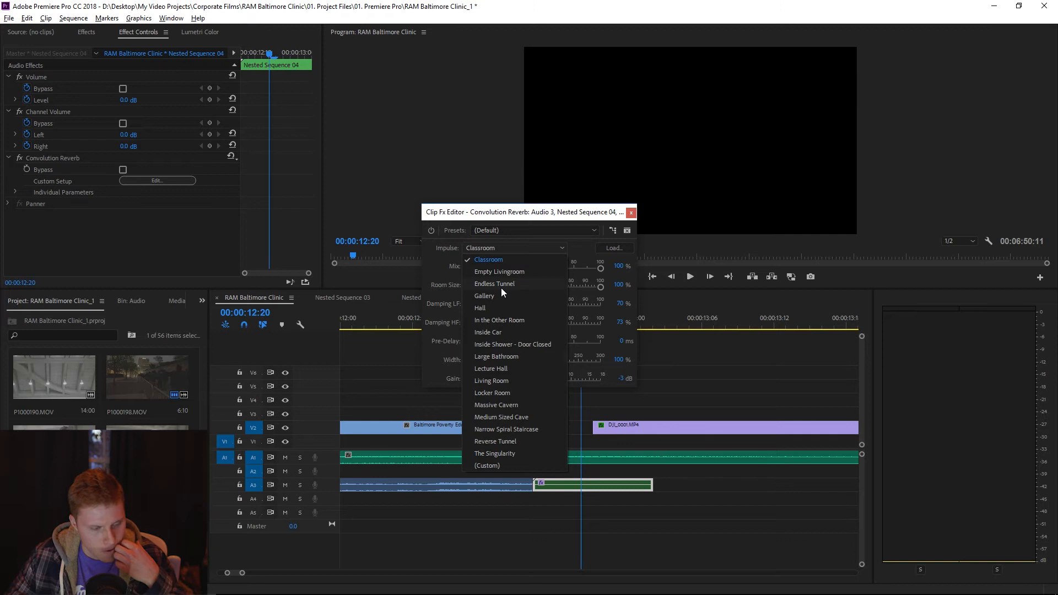
click(494, 283)
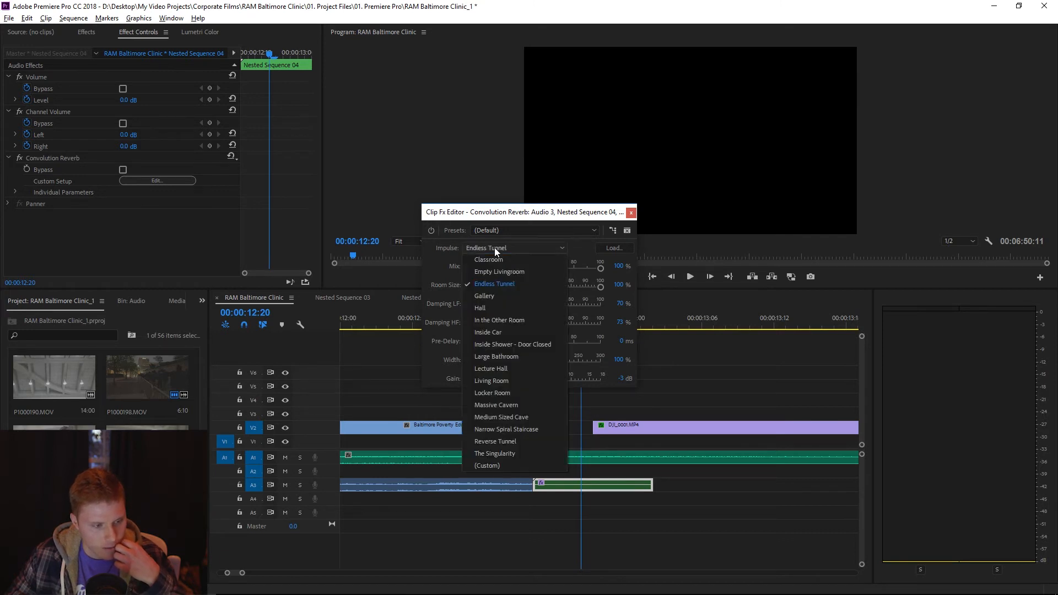
mouse_move(520, 370)
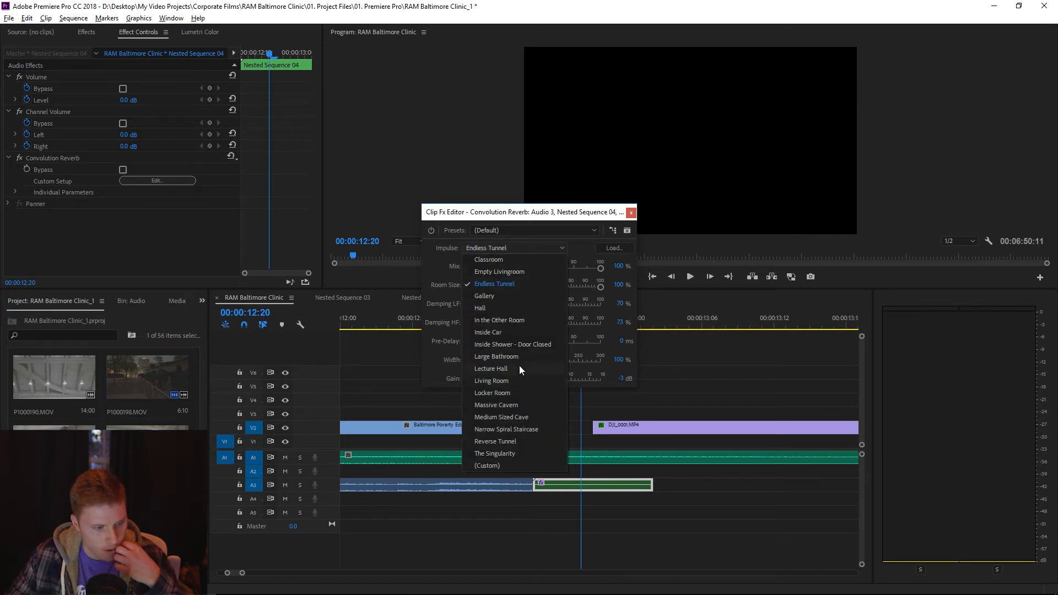
click(491, 368)
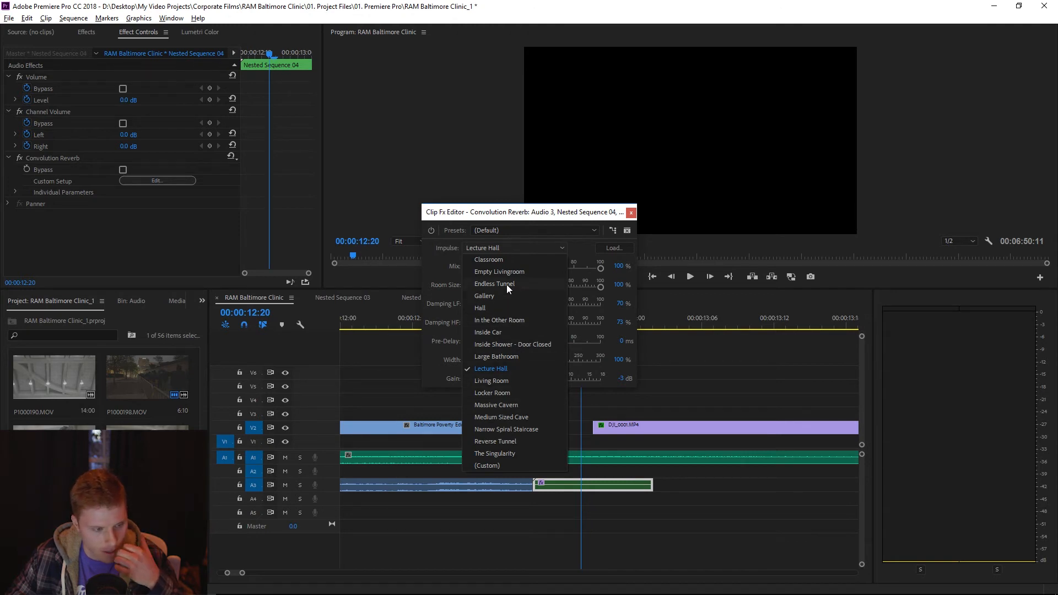
mouse_move(502, 392)
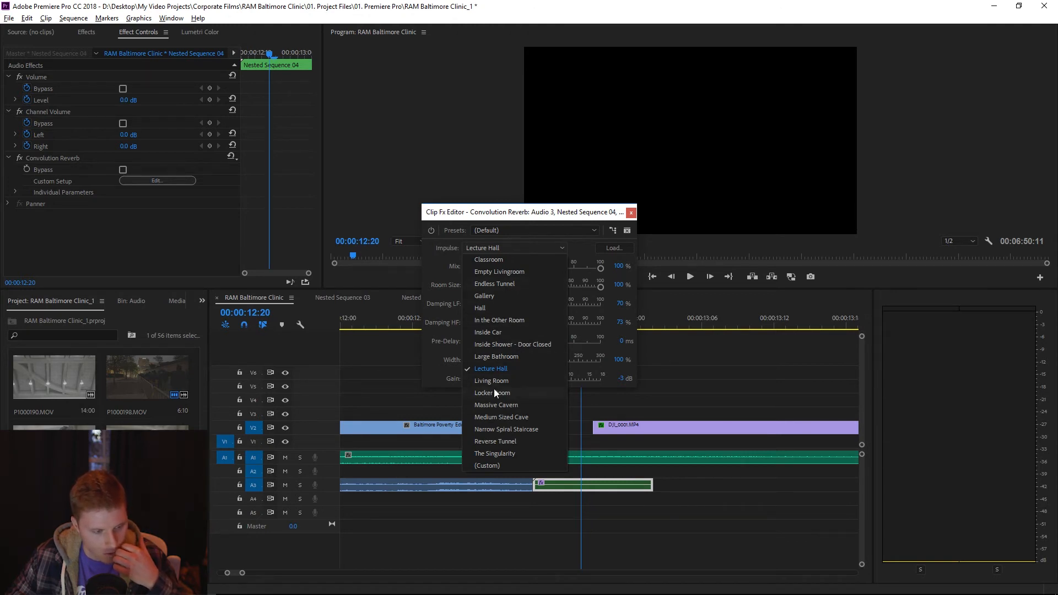
mouse_move(500, 285)
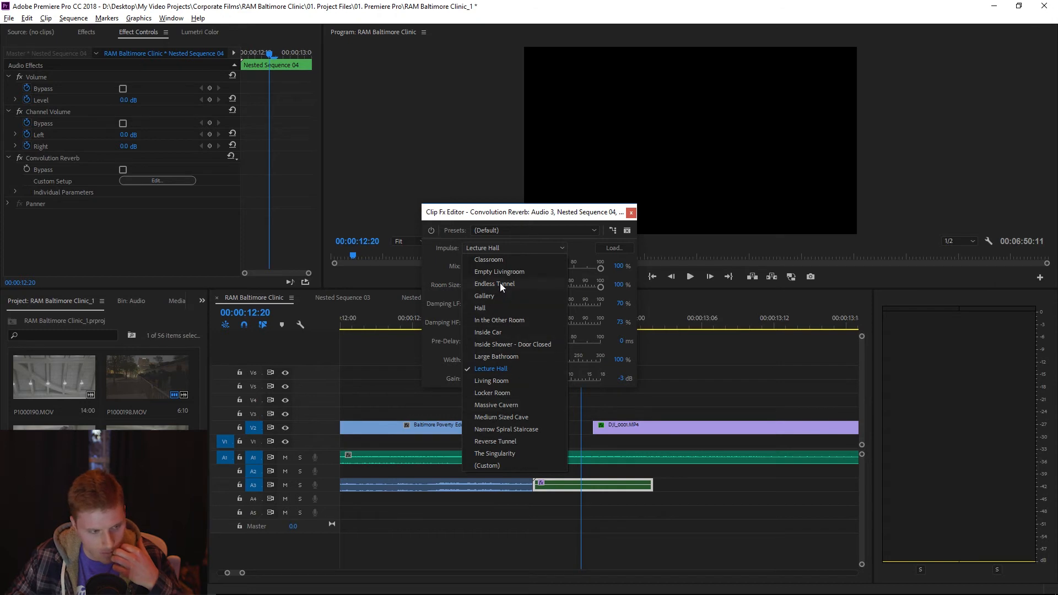
click(493, 285)
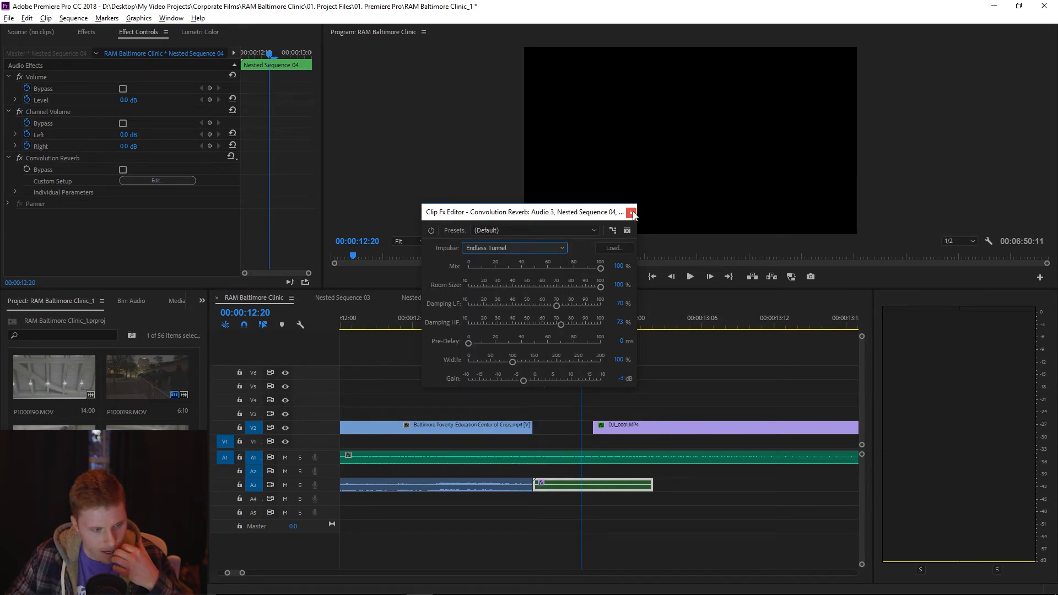
click(632, 213)
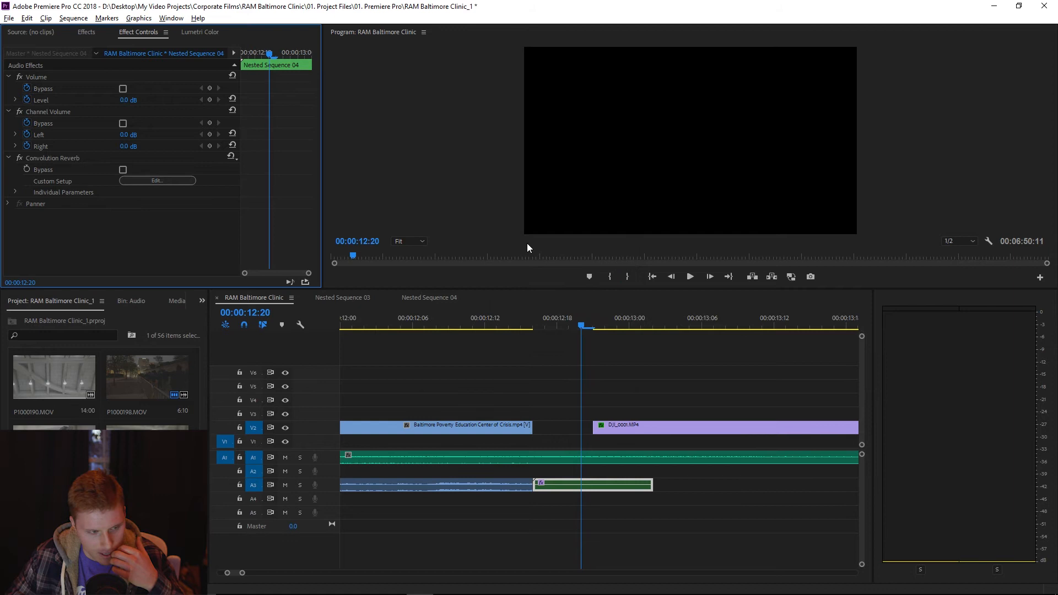
Apply a Constant Gain crossfade to the nested clip's start and trim it to a couple of frames
click(84, 32)
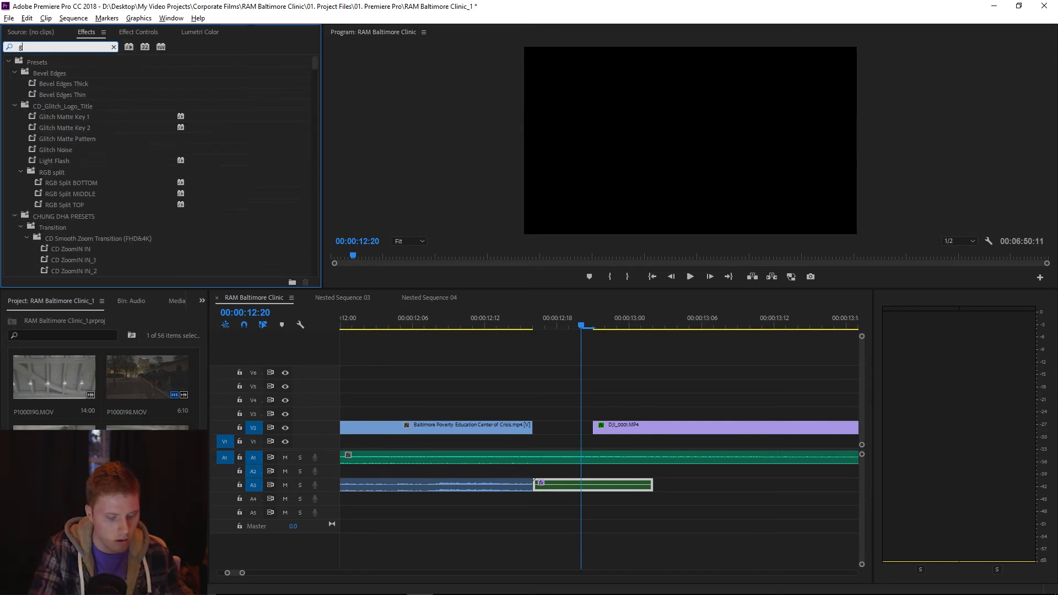
text(gain)
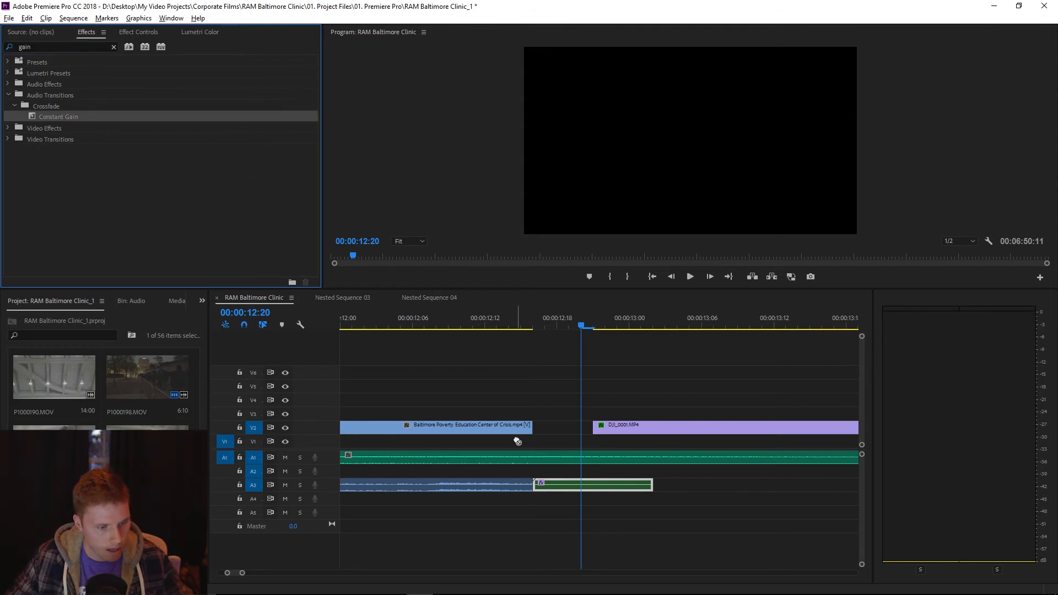
drag(59, 116, 592, 485)
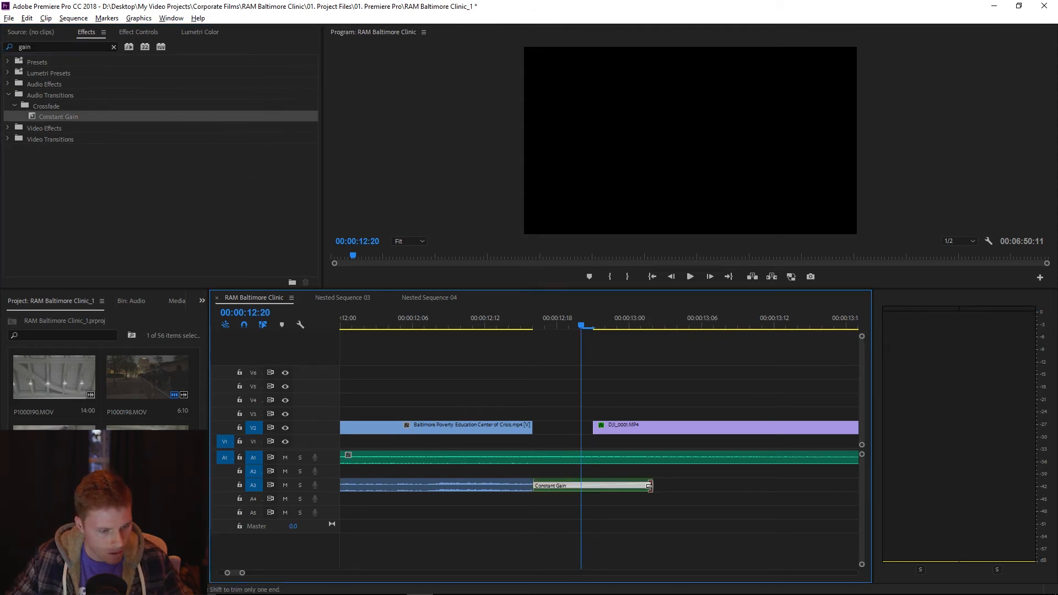
drag(644, 484, 546, 485)
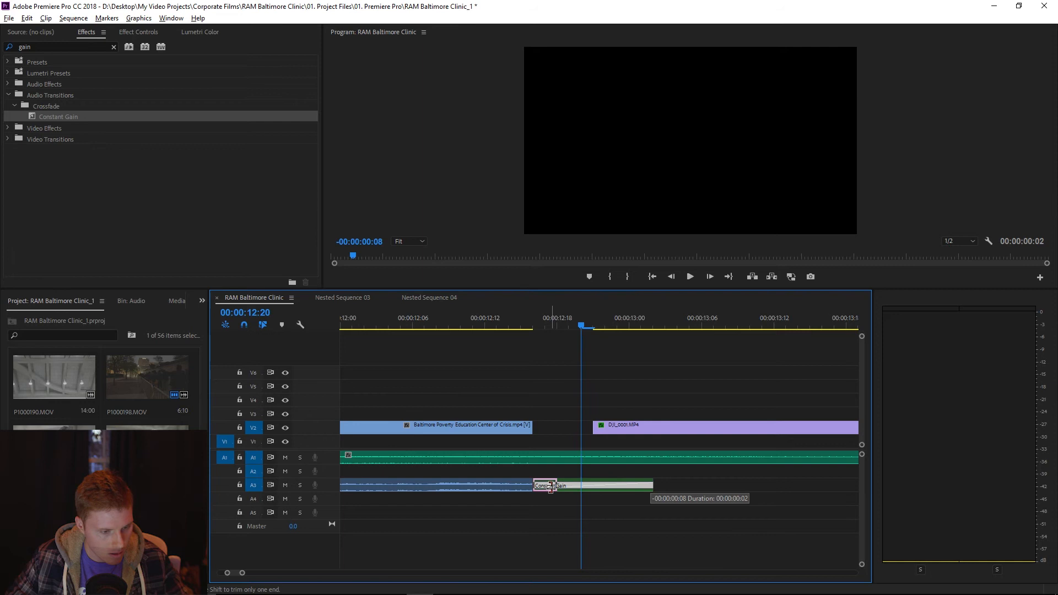